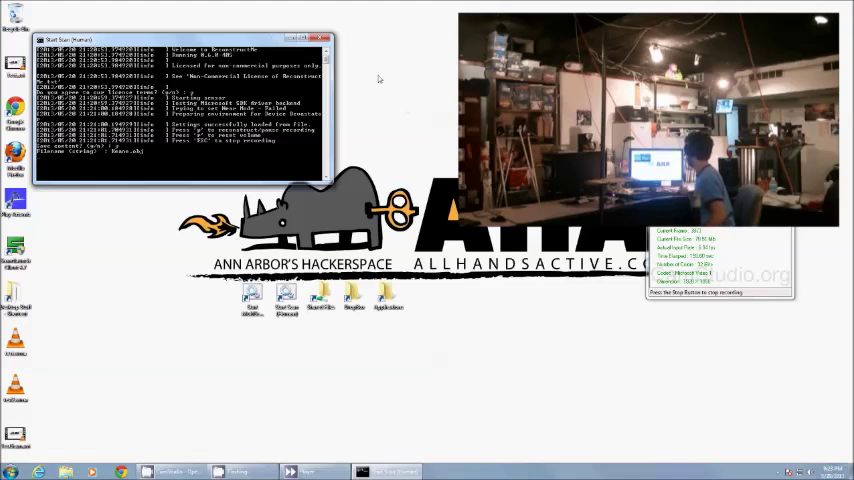
mouse_move(523, 365)
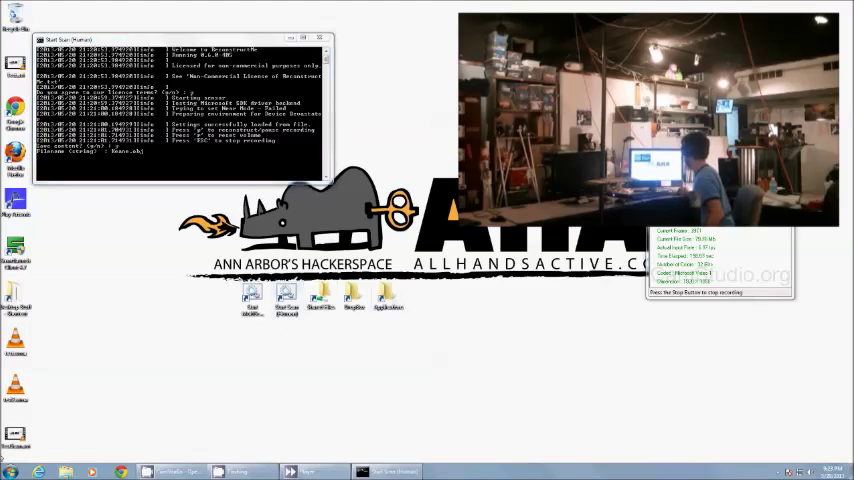
Open D:\ReconstructMeConsole and check the details of Keane.mtl and Keane.obj.
left_click(10, 471)
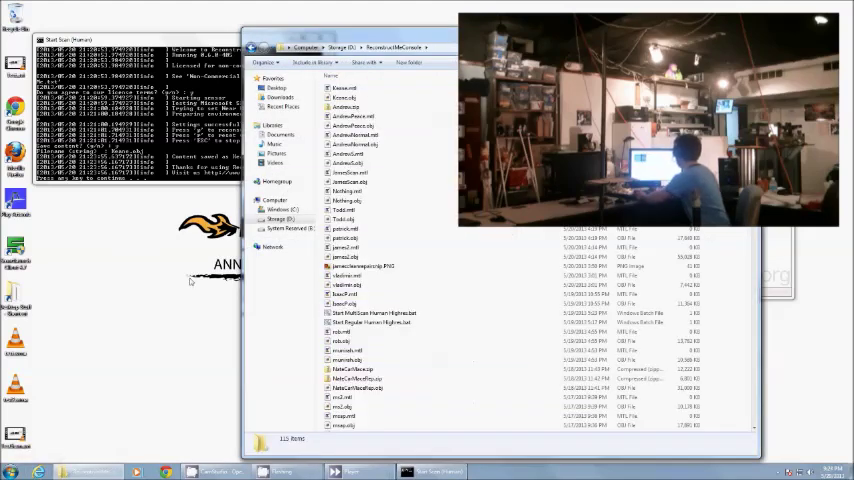
left_click(345, 88)
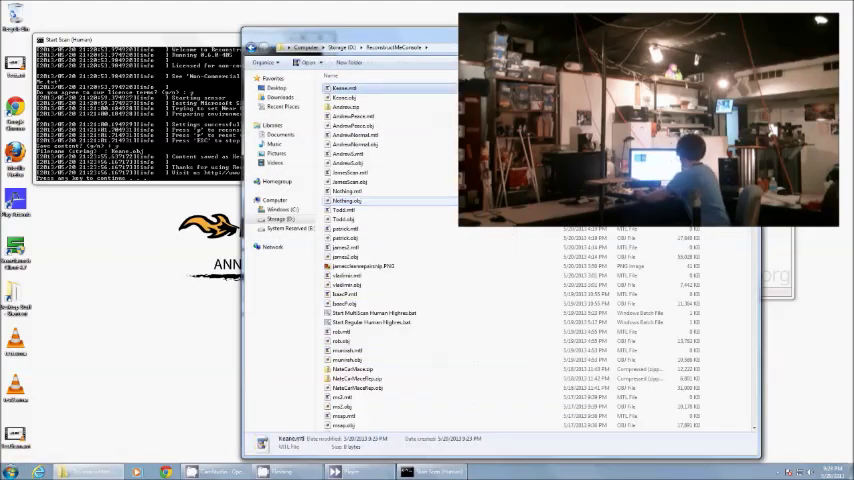
left_click(344, 107)
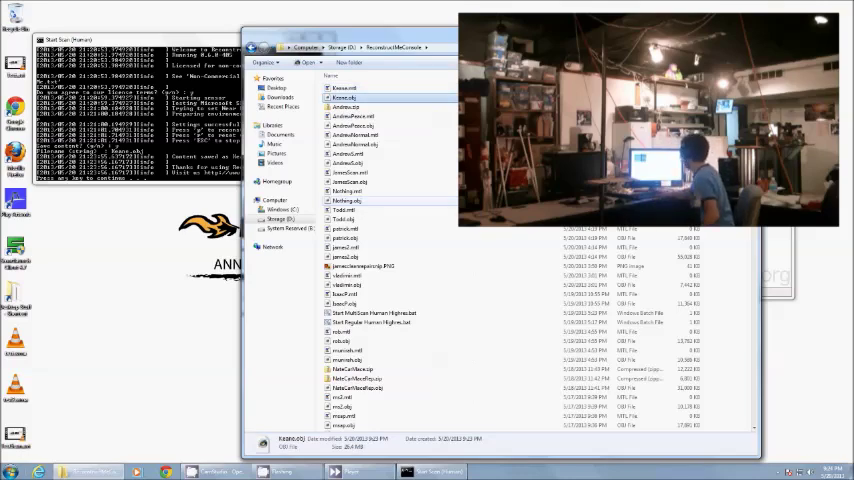